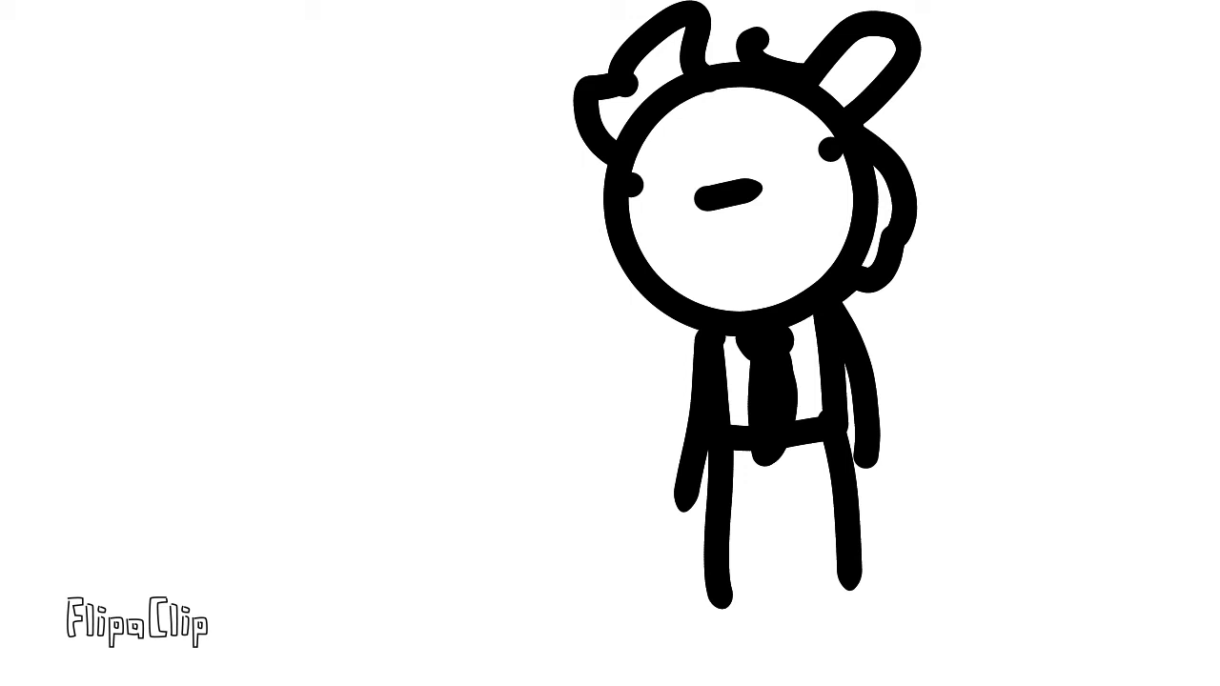
Draw a short horizontal ground stroke beside the stick figure's right foot
{"action": "left_click_drag", "start_coordinate": [867, 572], "coordinate": [1025, 576]}
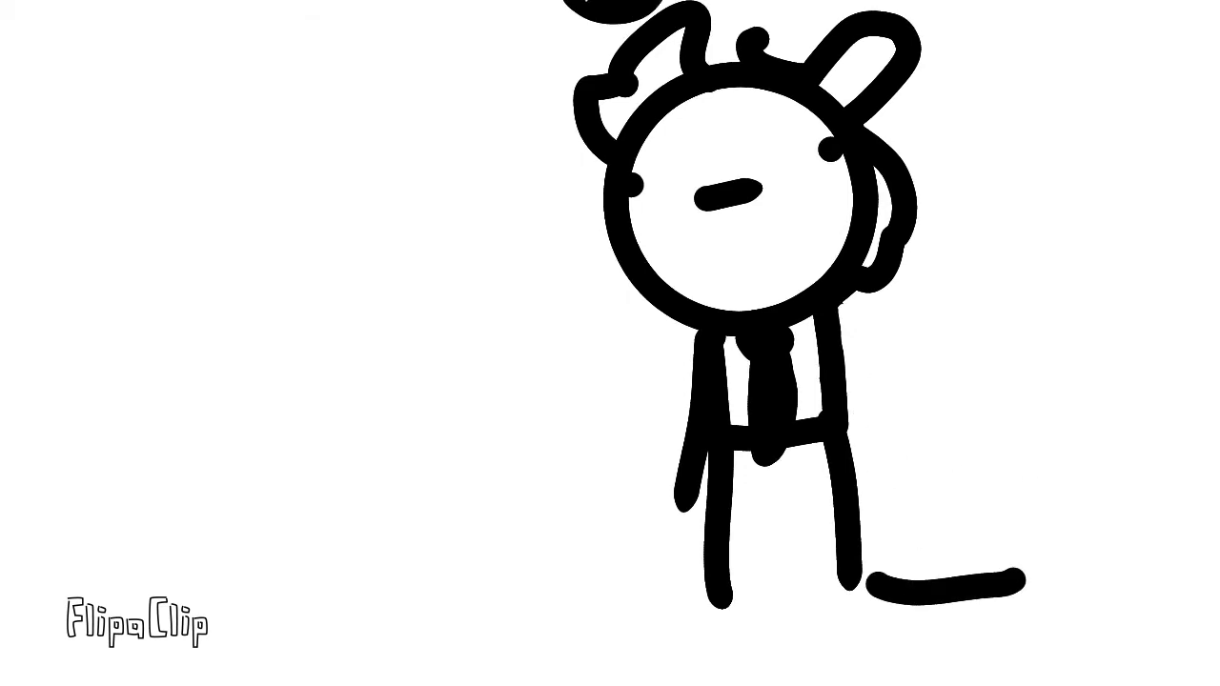